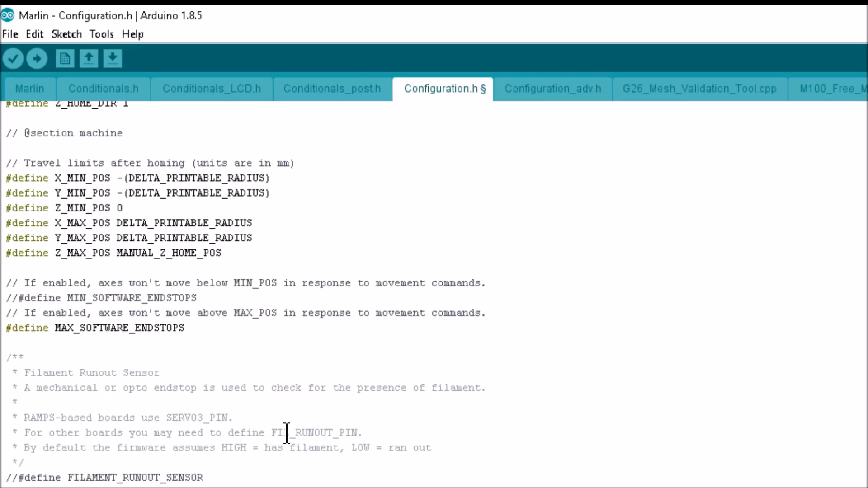
- Comment out #define Z_SAFE_HOMING and confirm EEPROM_SETTINGS is enabled
left_click(18, 297)
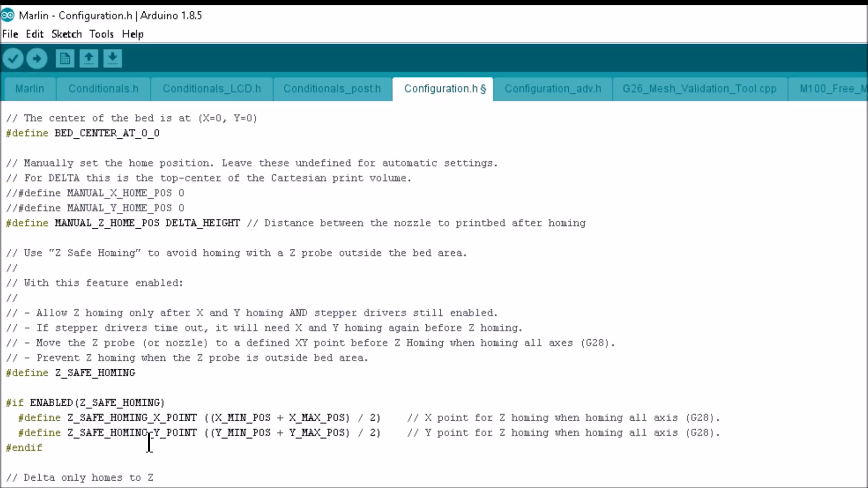
type("/")
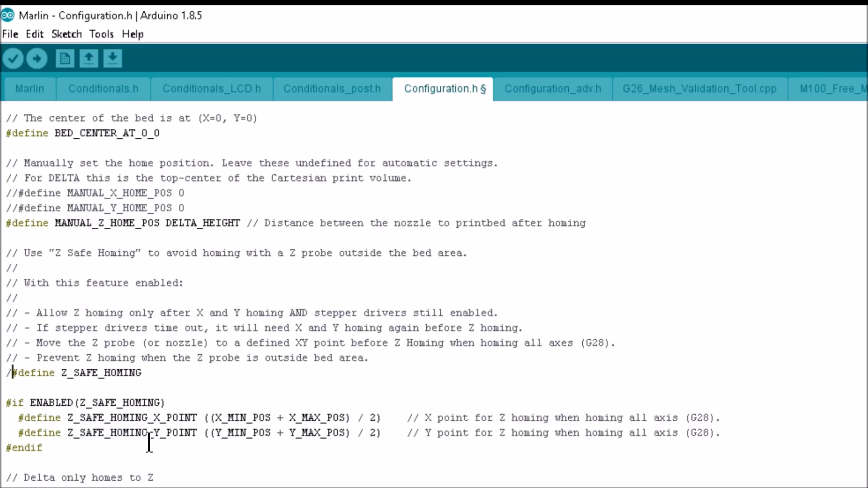
type("/")
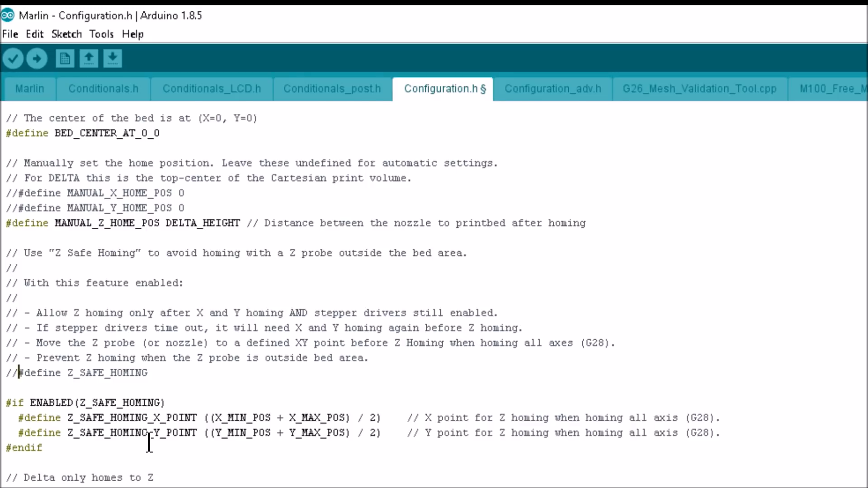
scroll("down", 3)
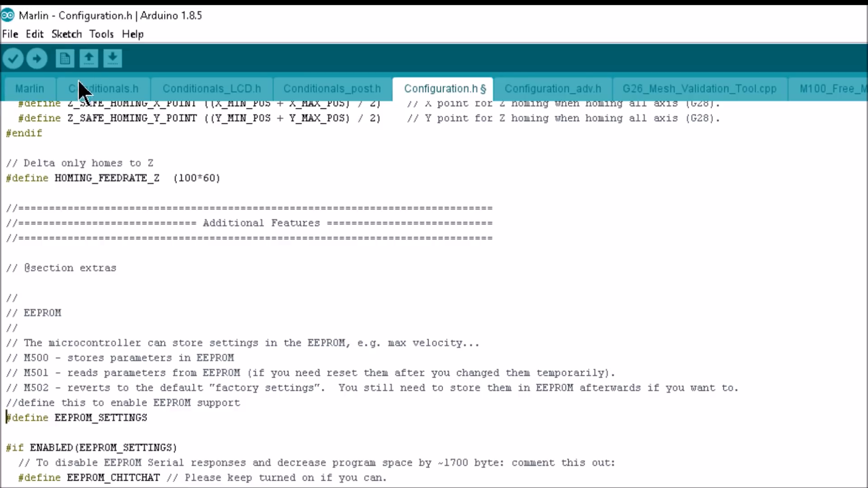
- Upload the edited Marlin firmware to the board
left_click(37, 58)
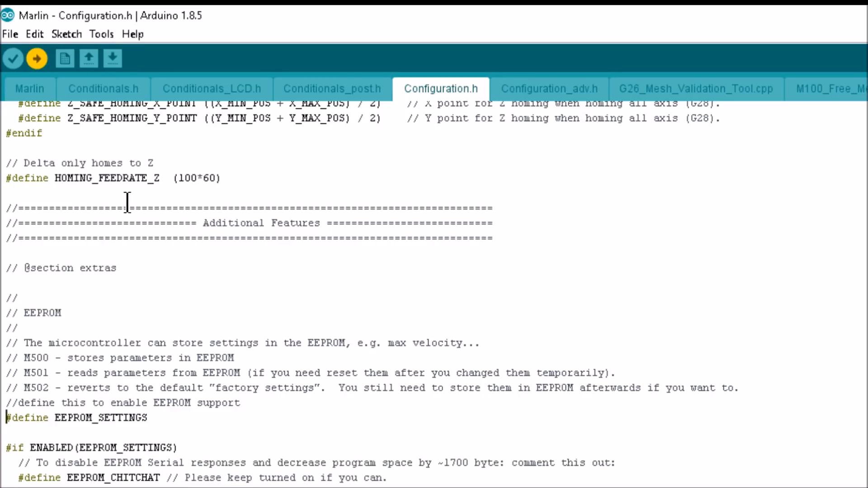
left_click(419, 480)
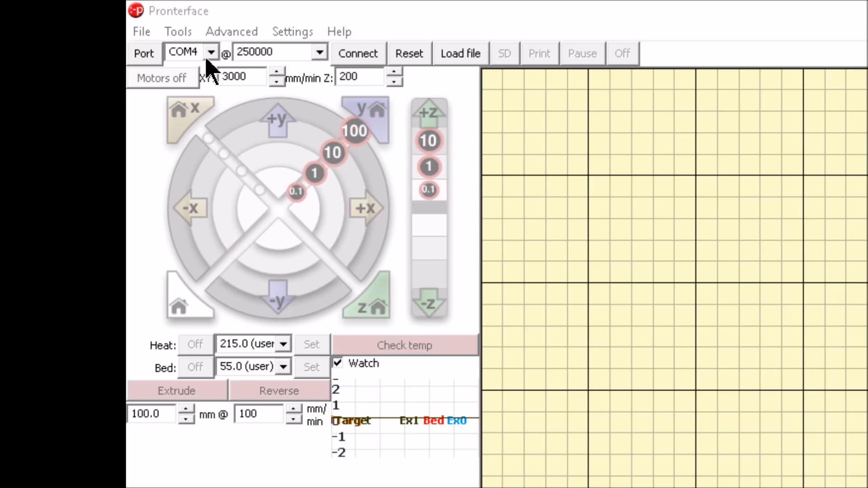
mouse_move(277, 53)
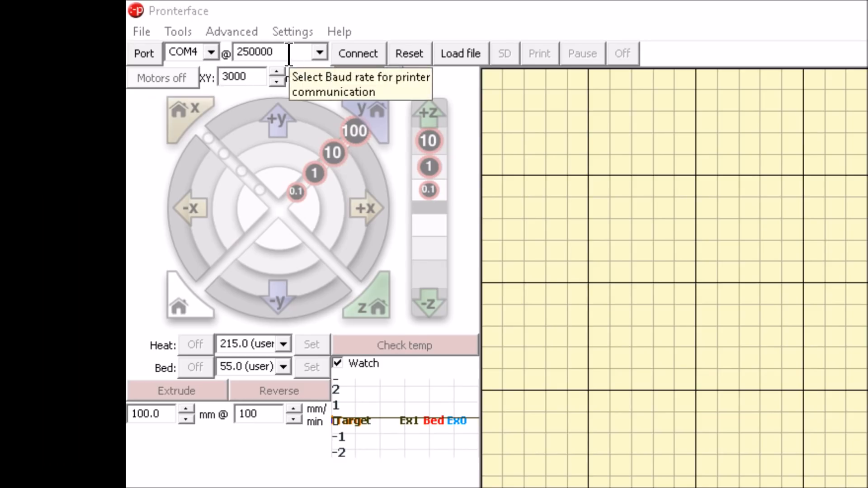
mouse_move(358, 54)
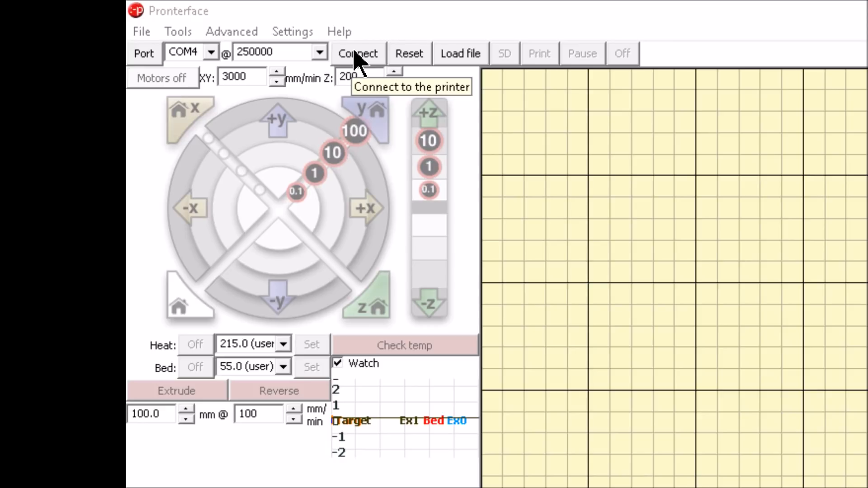
- Connect to the printer and load hardcoded defaults with M502
left_click(359, 52)
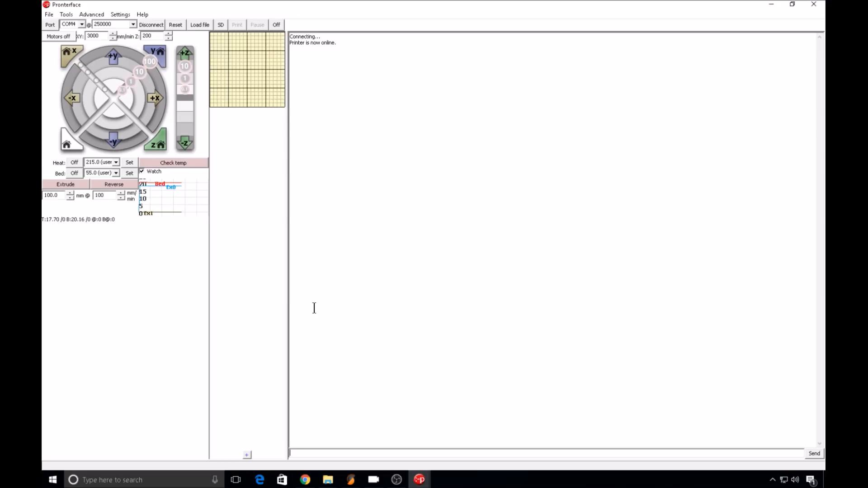
type("M502")
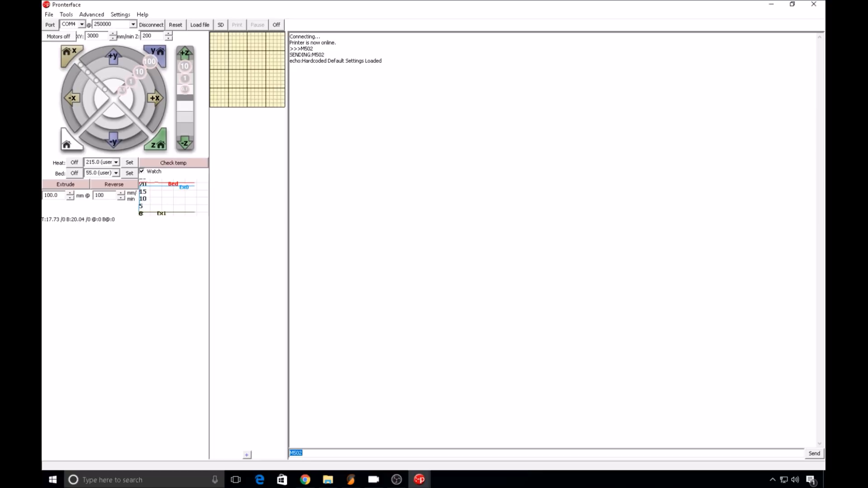
left_click(813, 453)
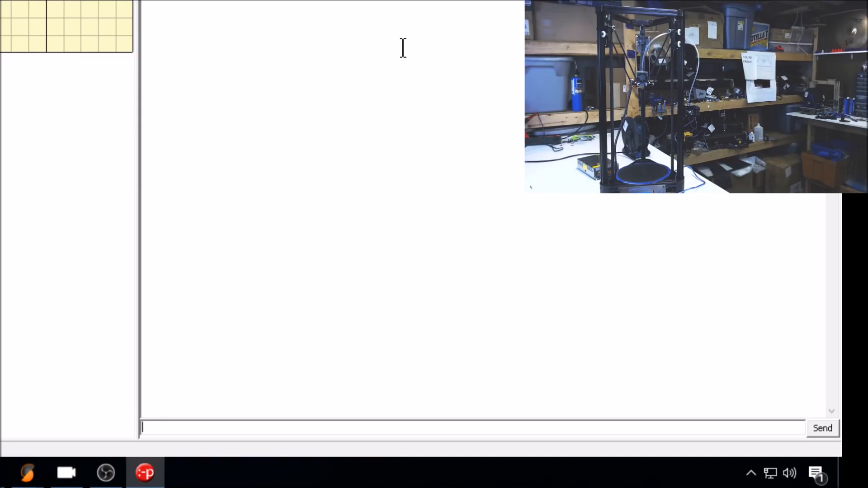
- Home with G28, move to Z100, and list settings showing delta height 334.10
type("G28")
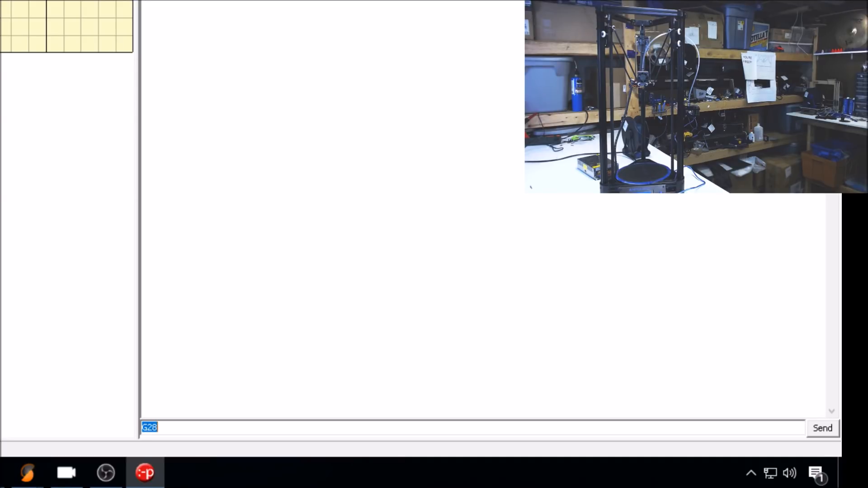
type("G1 Z")
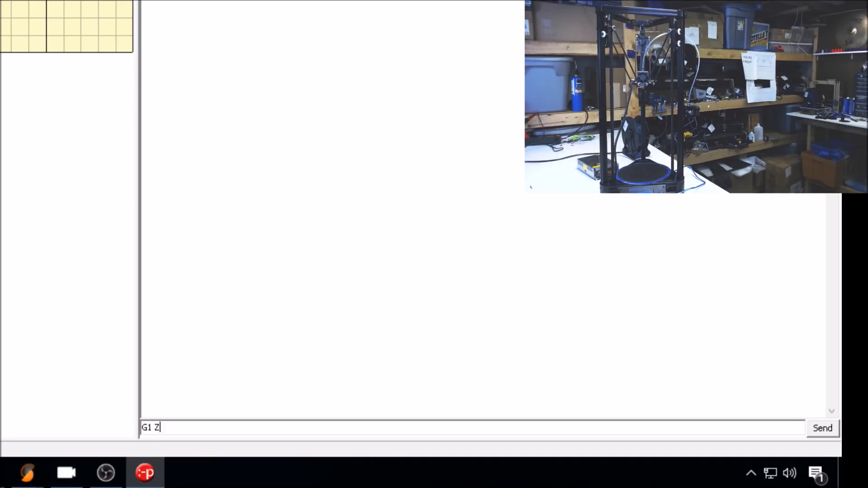
type("100")
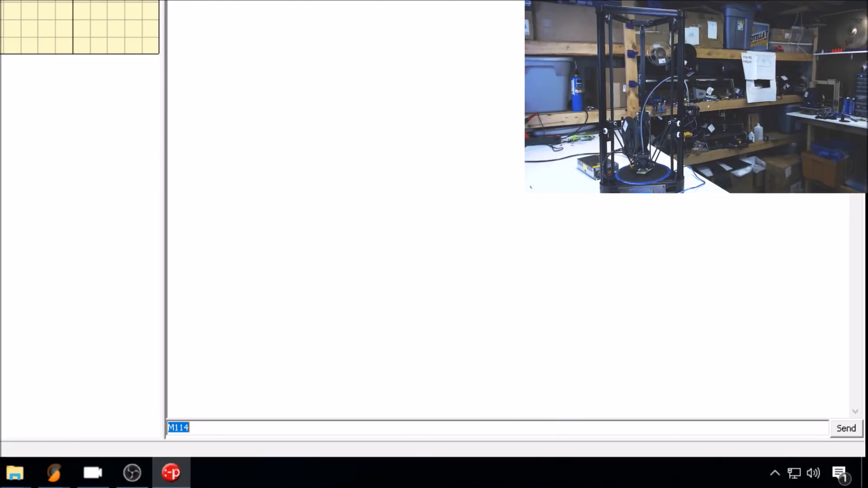
left_click(845, 428)
type("M")
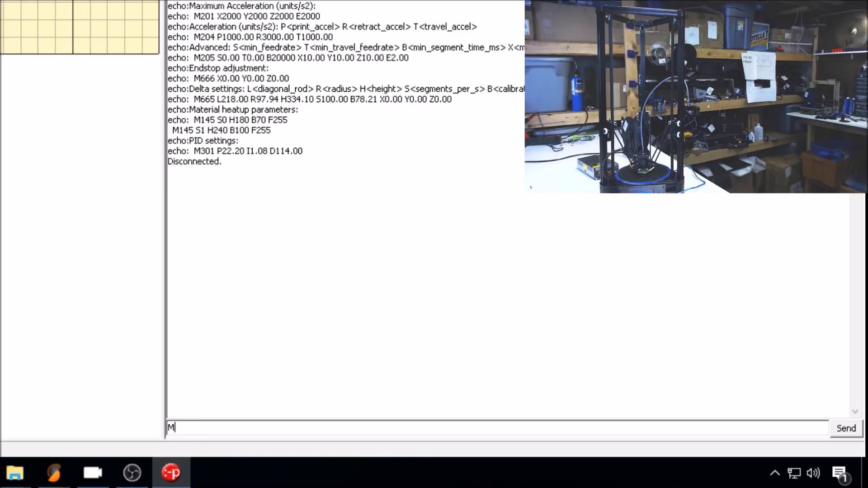
- Set delta height with M665 H333.4, verify with M503, then home and move to Z10
type("665")
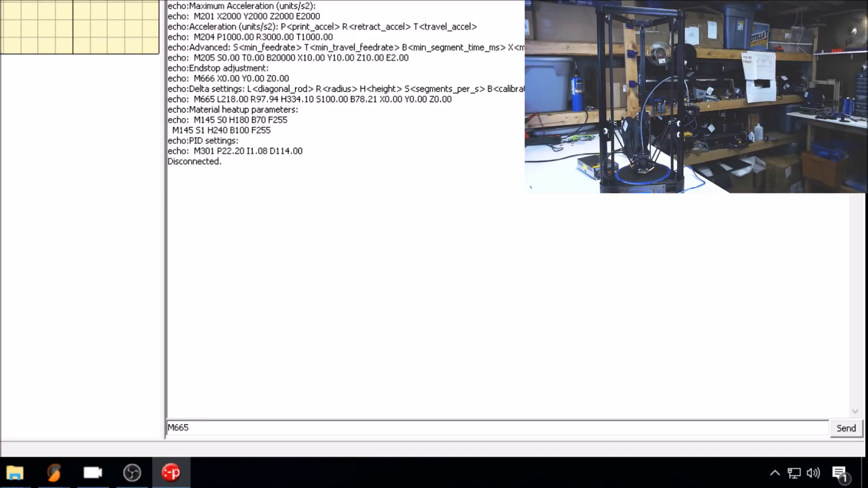
type("H33")
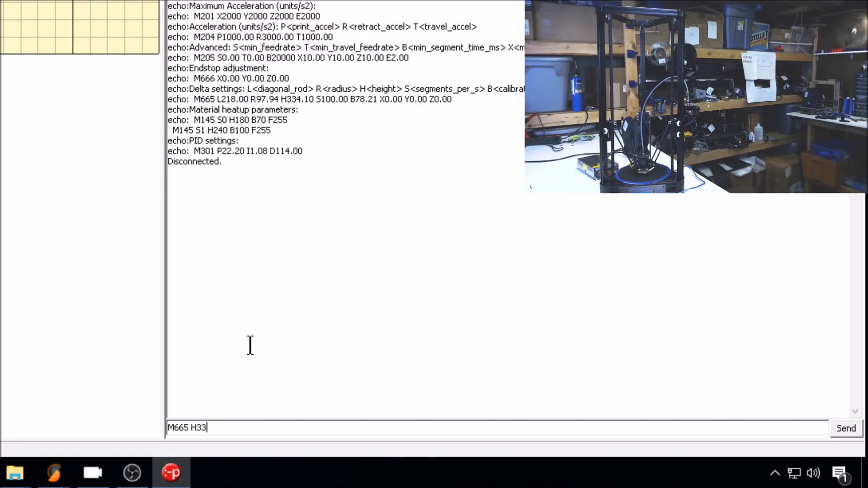
type("3.4")
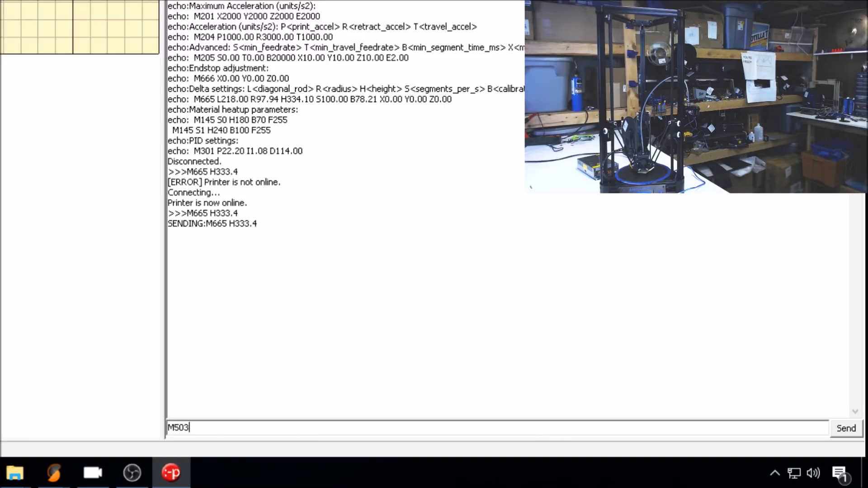
left_click(846, 428)
type("G1")
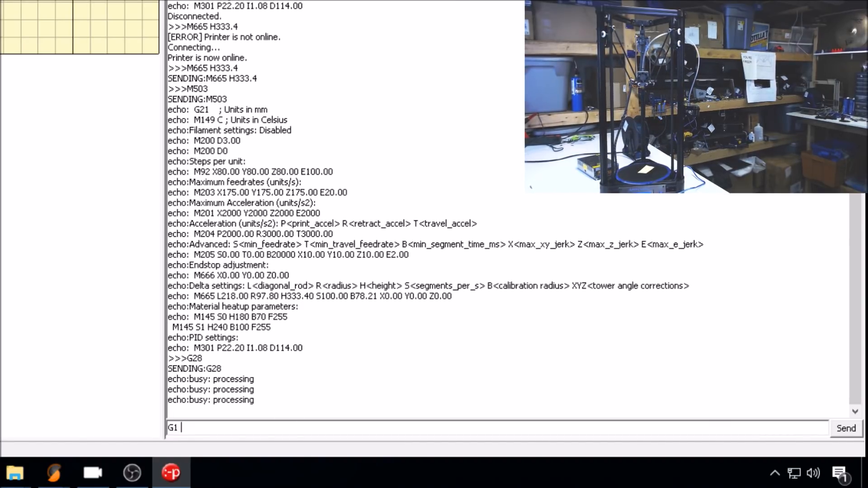
type("Z10")
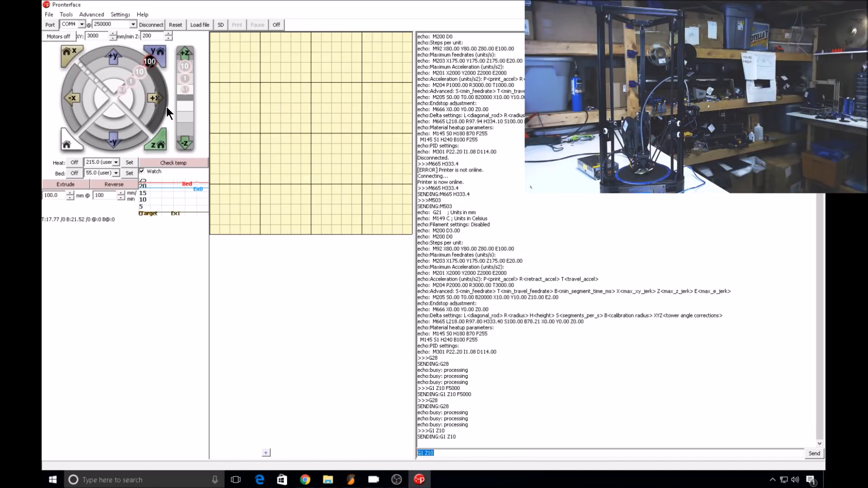
- Store settings to EEPROM with M500 and read back delta height 333.40
type("M5")
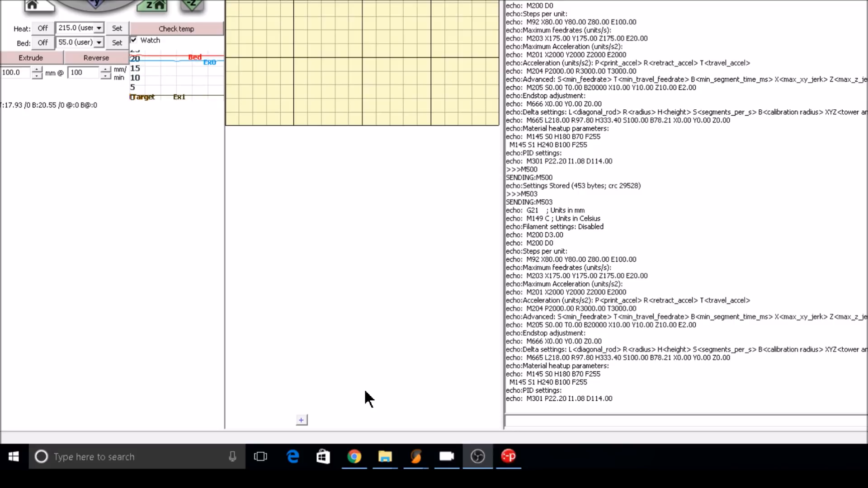
- Add custom buttons TOWER 1, TOWER 2 and TOWER 3 with G1 moves at F5000
left_click(301, 421)
type("G1X0Y60Z0")
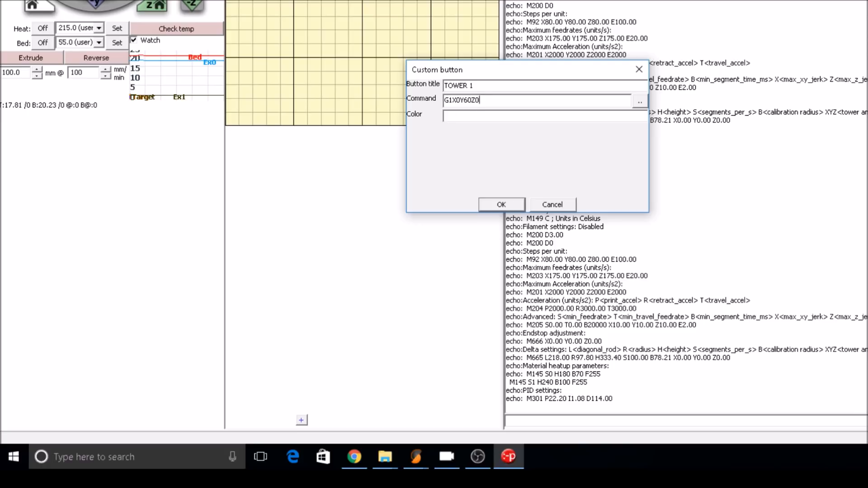
left_click(500, 205)
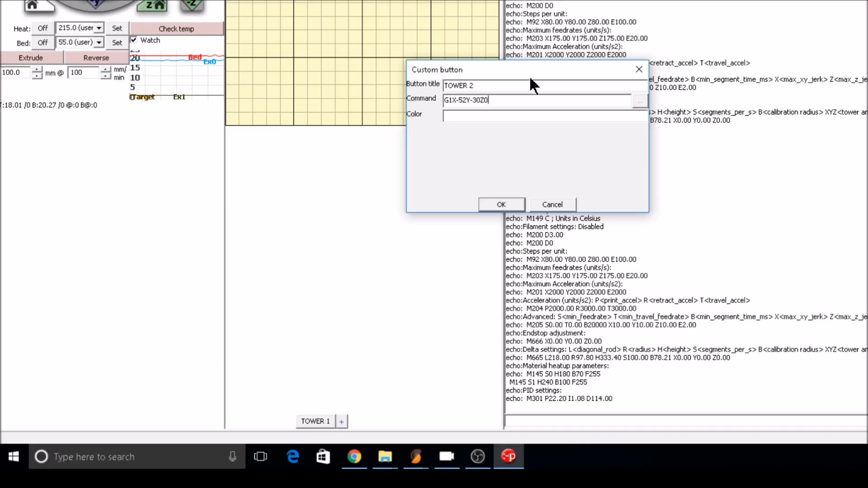
type("F5000")
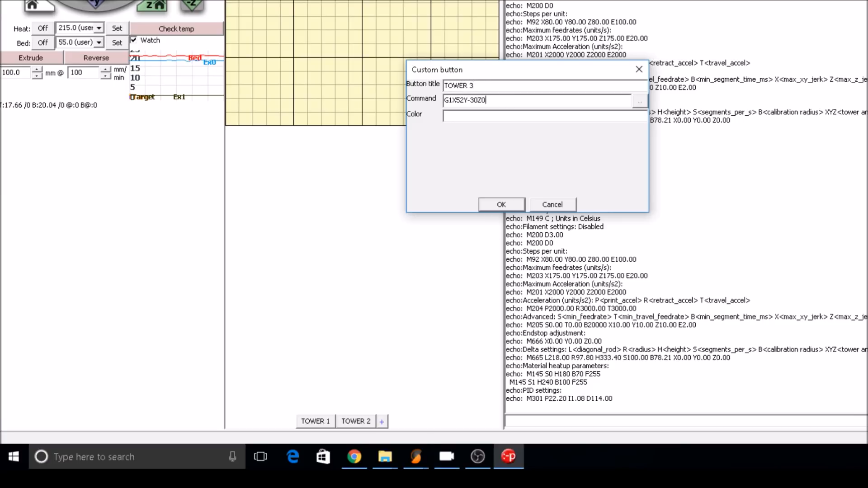
type("F")
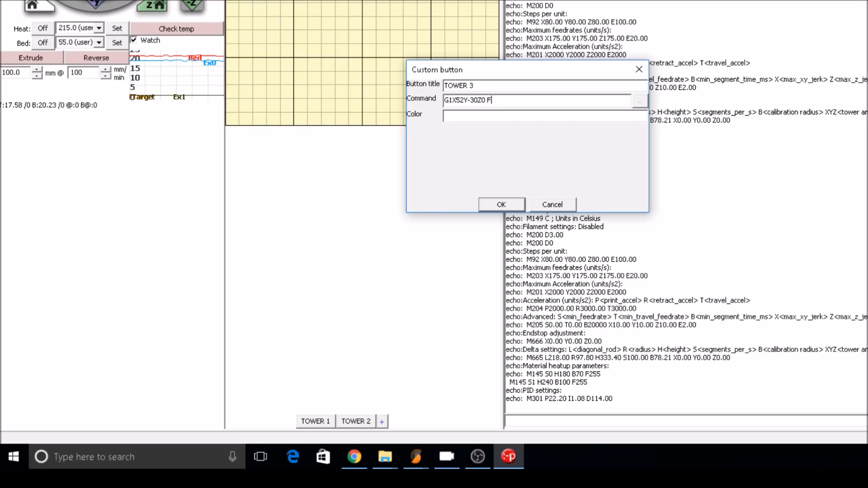
left_click(500, 204)
type("G1")
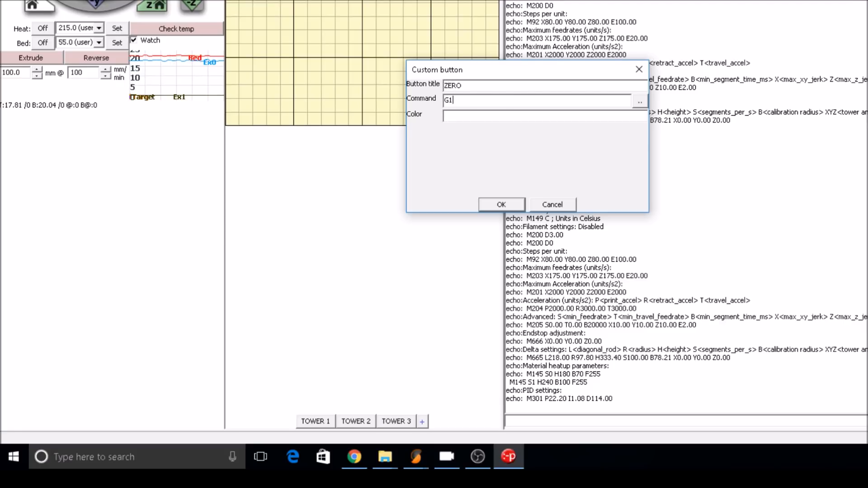
- Add a ZERO custom button sending G1X0Y0Z0 F5000
type("X0Y0")
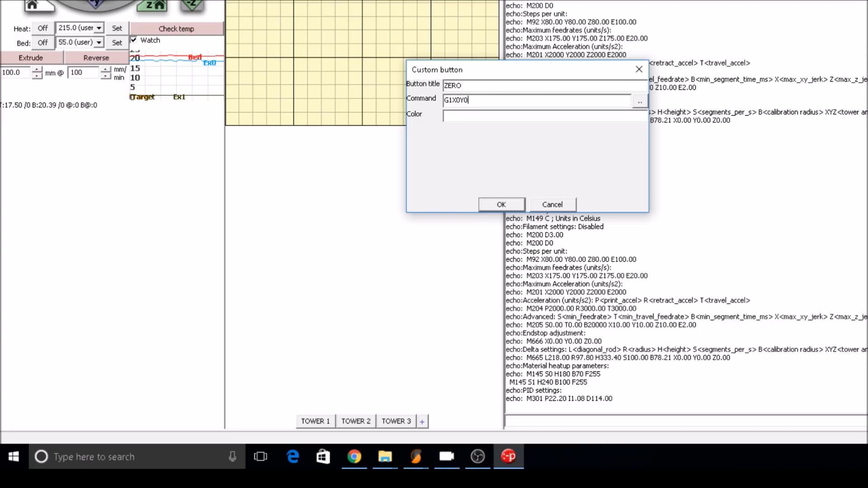
type("Z0 F5")
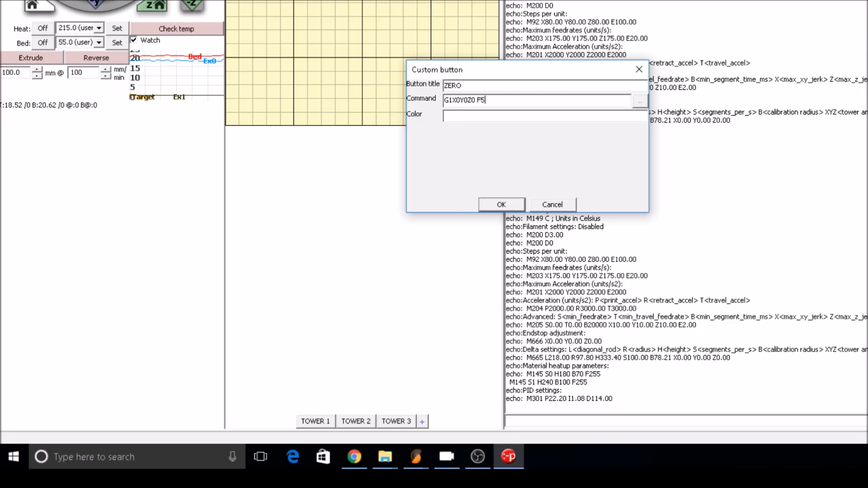
left_click(500, 205)
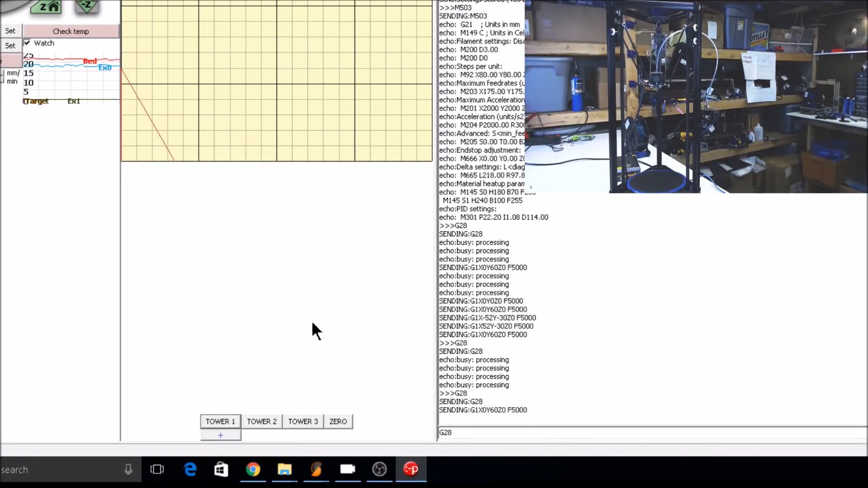
- Send the nozzle to the tower test positions to compare bed heights
left_click(261, 421)
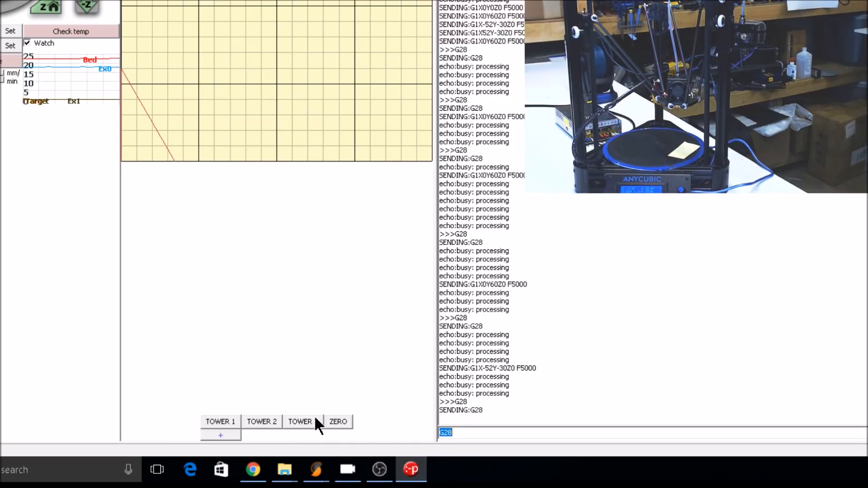
left_click(299, 421)
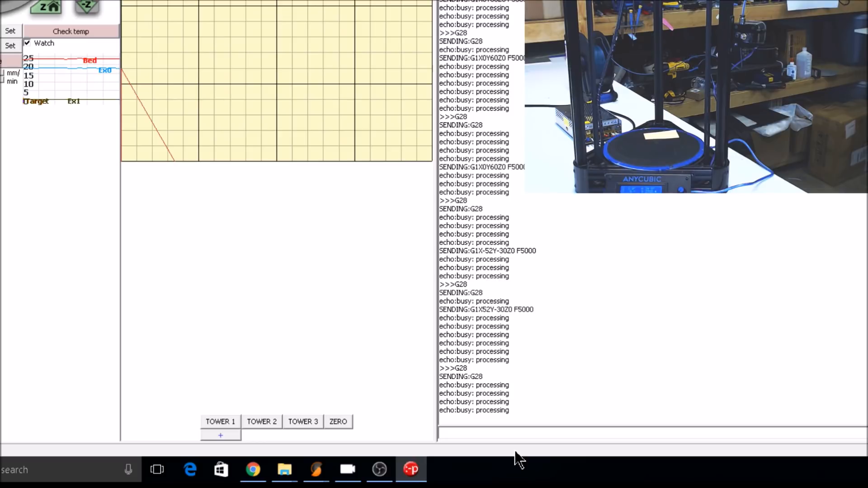
- Apply endstop adjustment M666 X-1 Y0 Z0 after an M503 check and move to tower 2
type("M503")
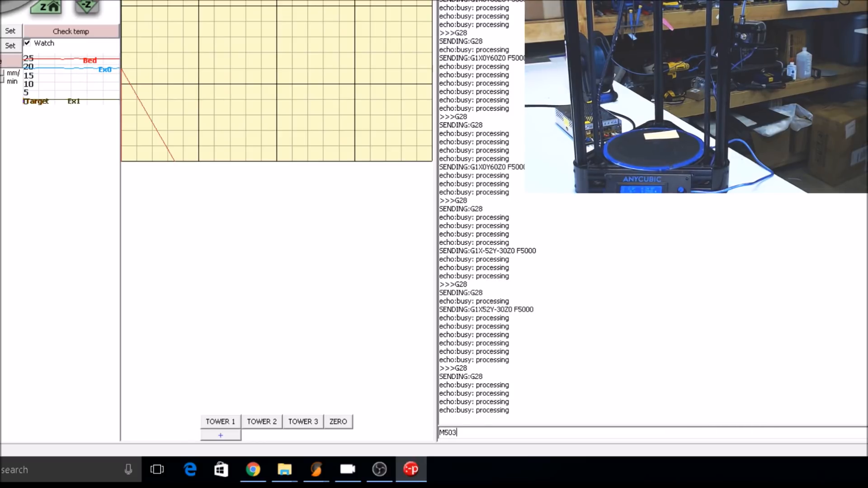
key("Return")
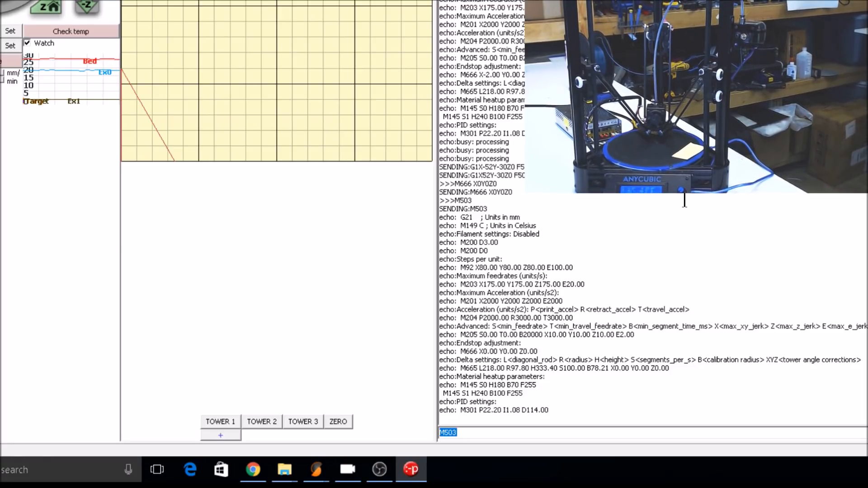
type("M666")
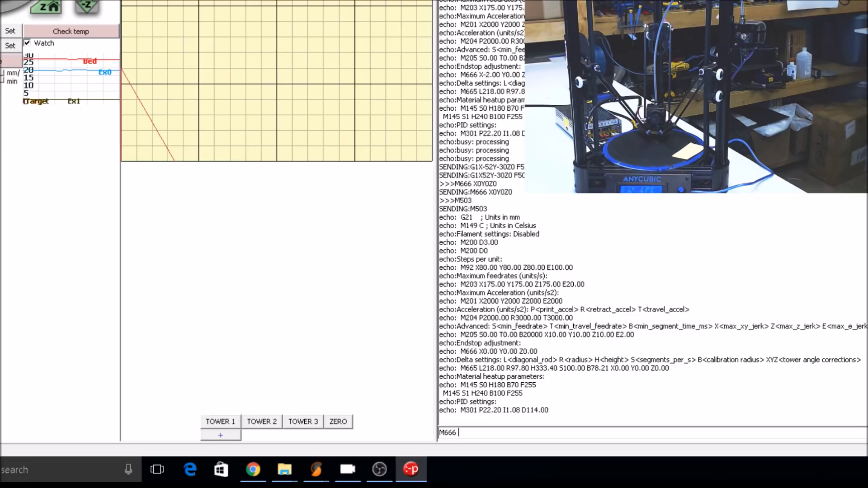
type("X")
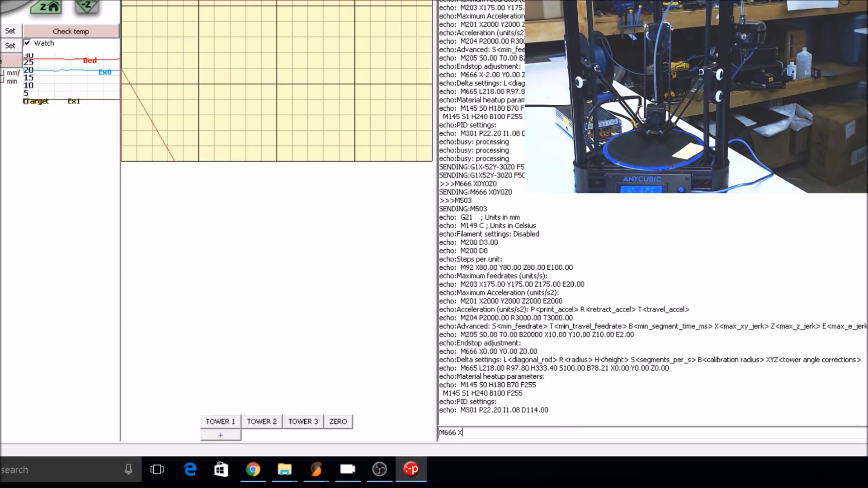
type("-1Y0Z0")
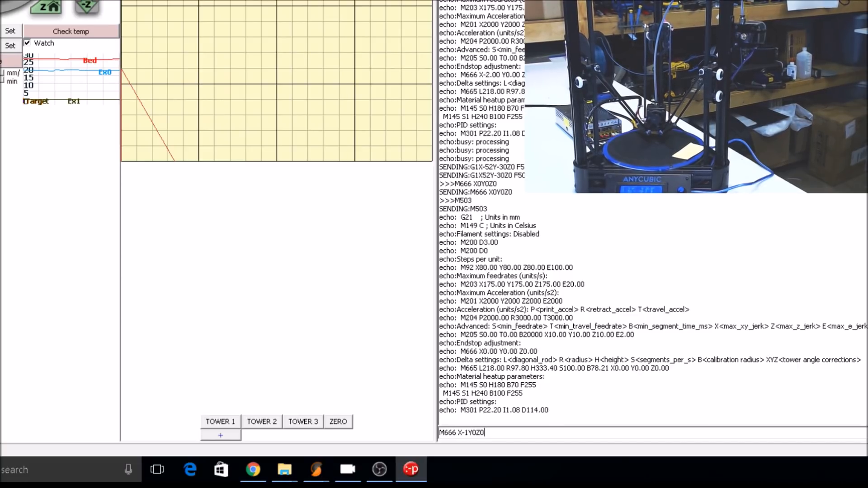
key("Return")
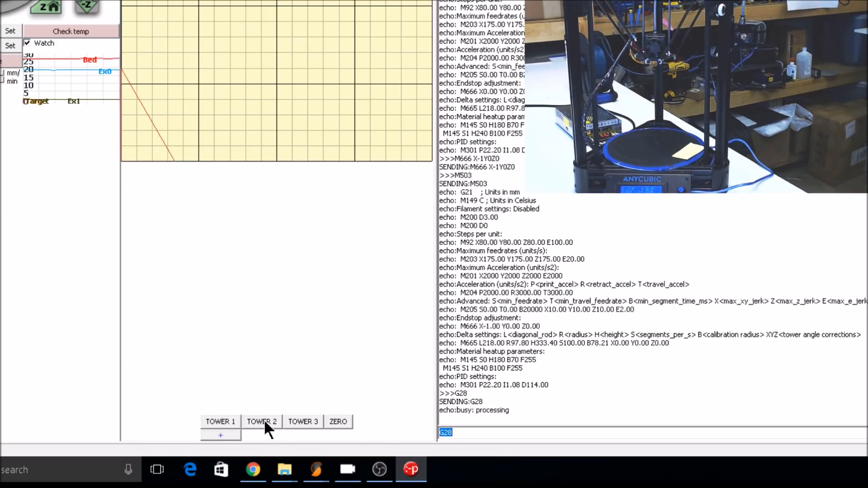
mouse_move(261, 421)
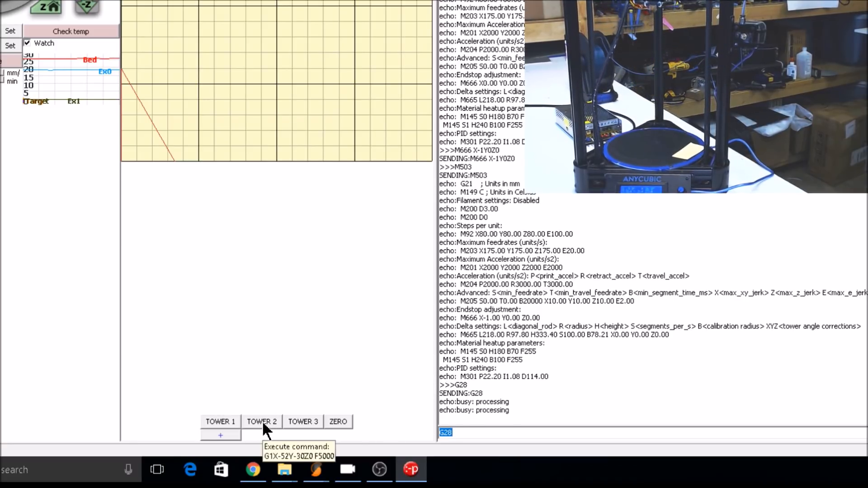
left_click(262, 421)
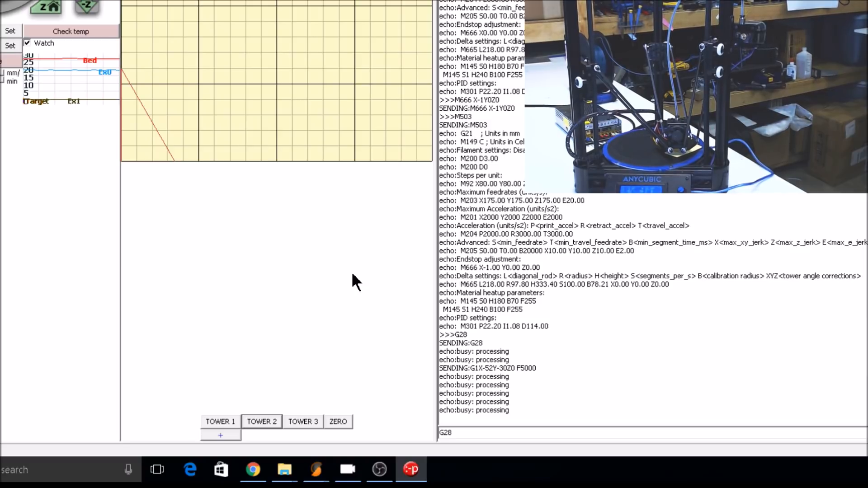
- Apply M666 X2 Y0 Z0, giving normalized endstops X0 Y-2 Z-2, and load the circle test G-code
type("M")
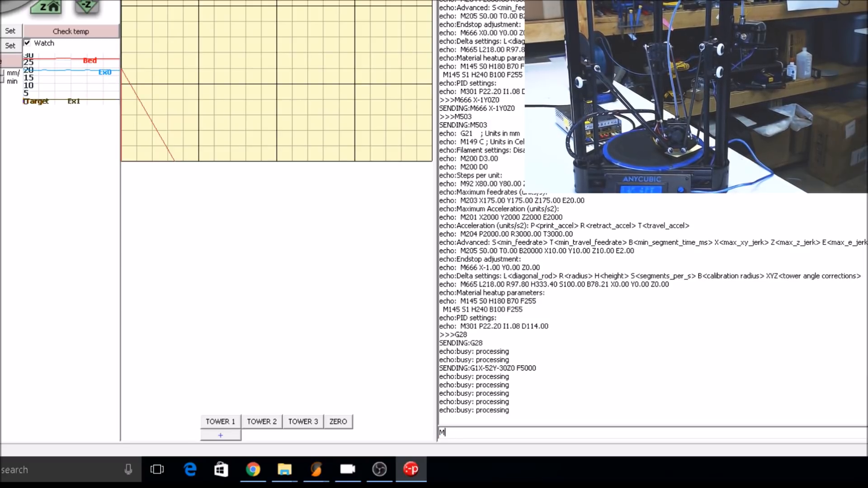
type("666 X2")
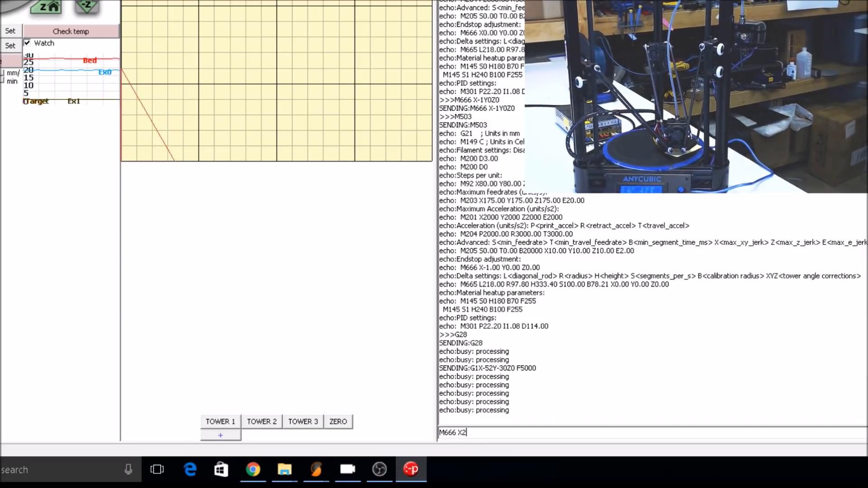
type("Y0Z0")
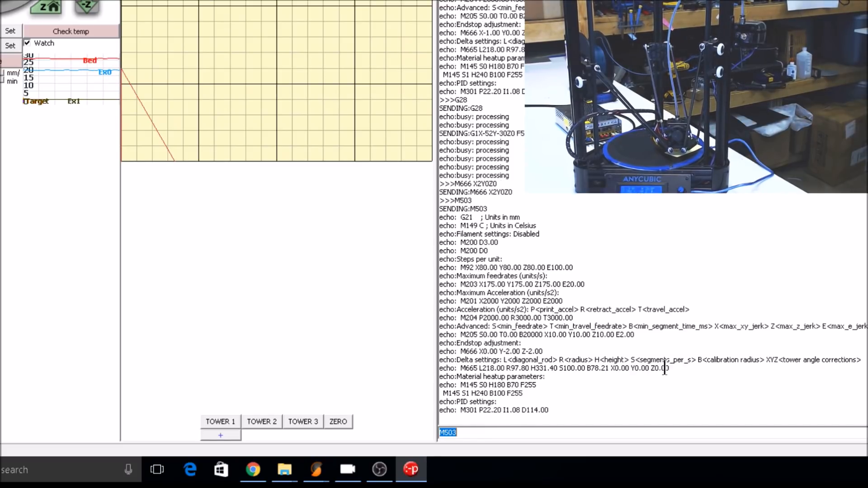
double_click(554, 368)
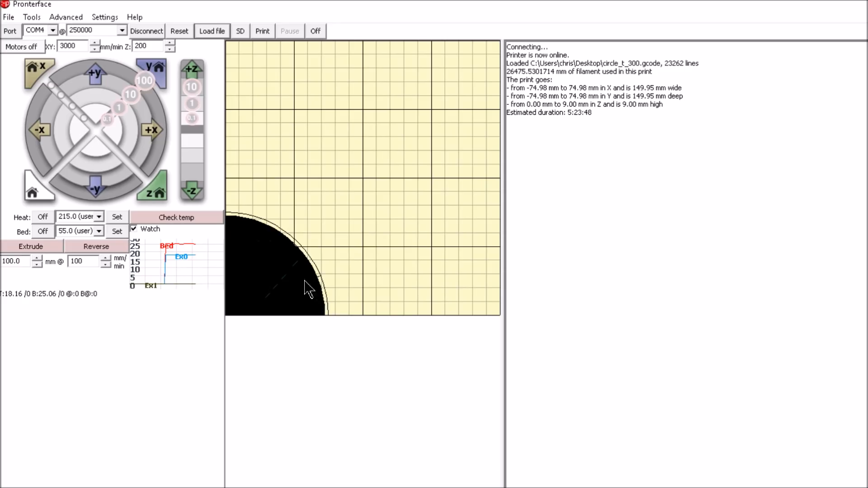
mouse_move(290, 268)
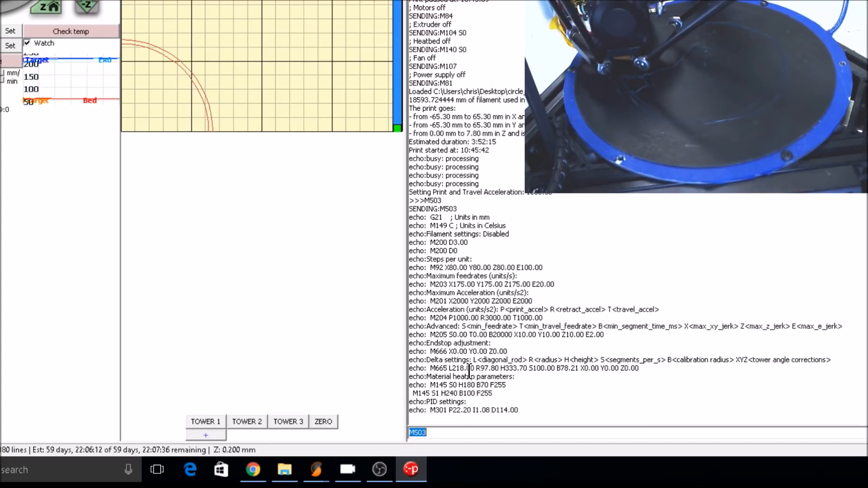
- Start the circle test print and read back delta radius 97.80, height 333.70
double_click(486, 368)
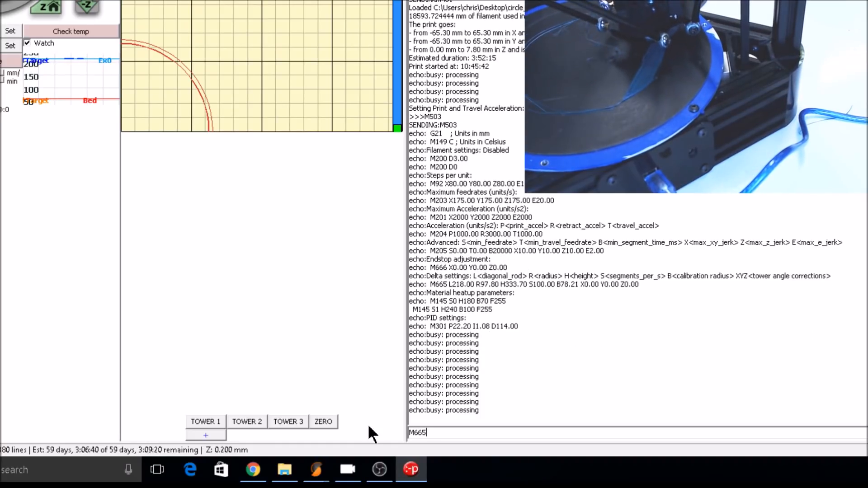
- Change the delta radius on the fly to 97.9 then 97.95 with M665 during the print
type("R")
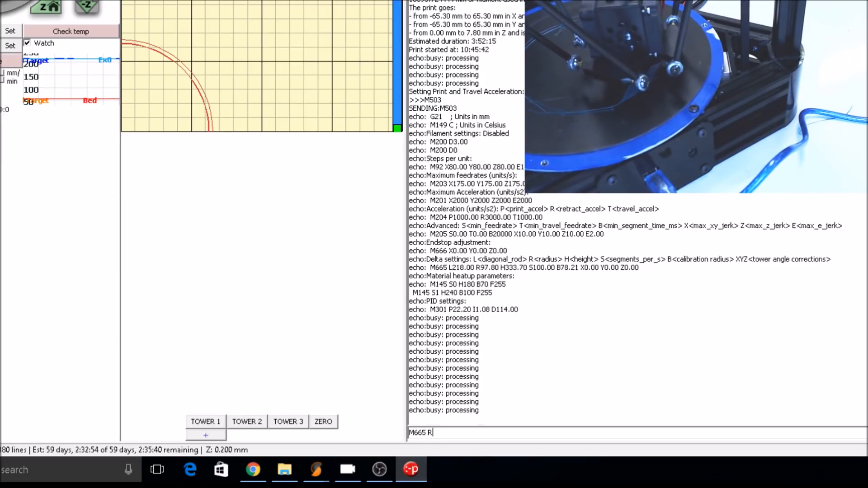
type("97.9")
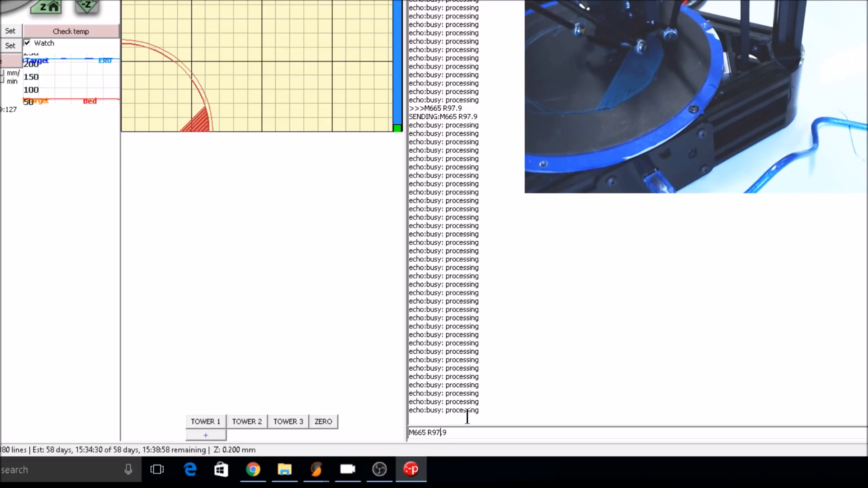
type("8")
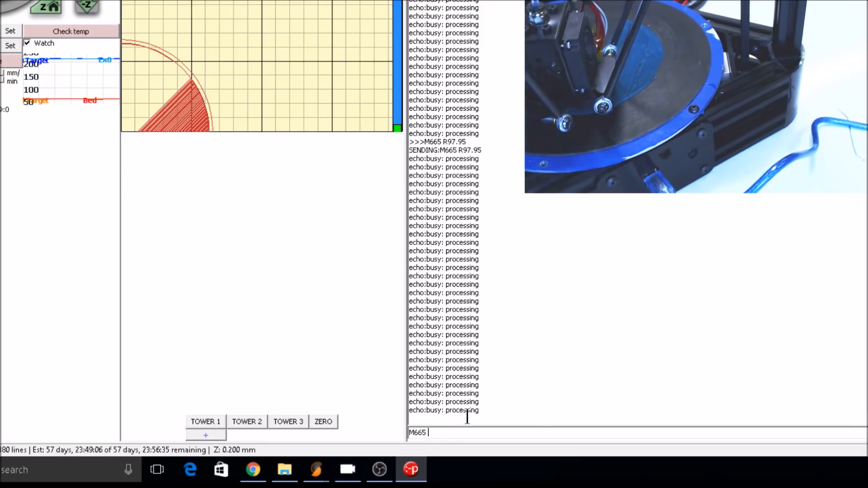
- Apply delta height 333.6 and radius 97.94 with M665 H and R commands
type("H")
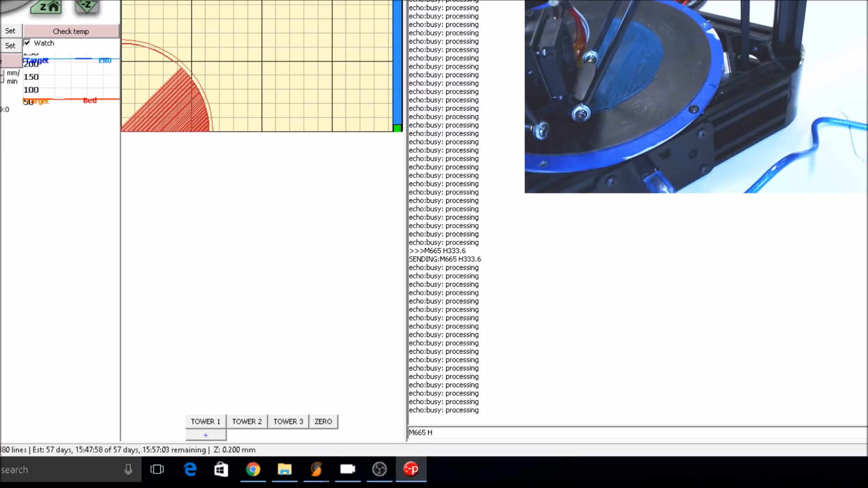
type("334.")
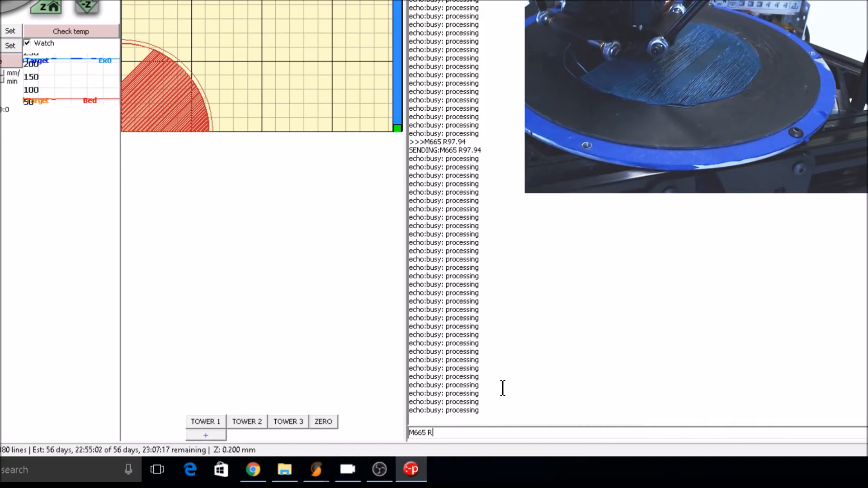
type("97")
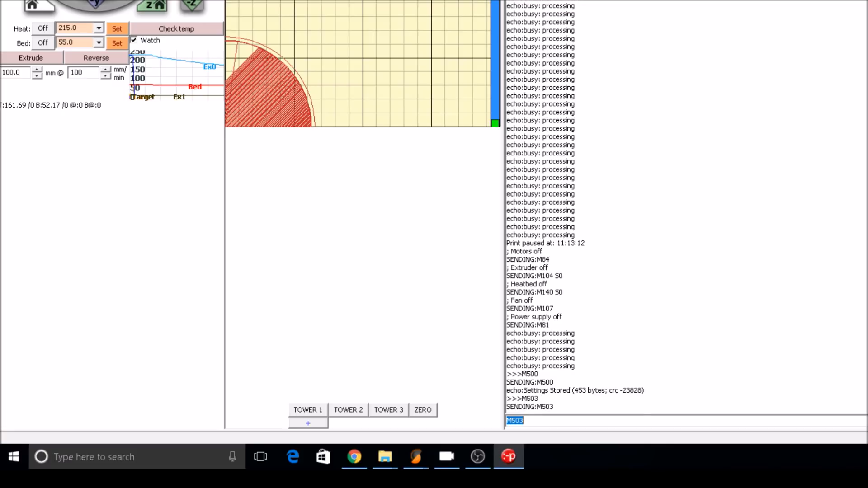
- Pause the print and store the tuned delta settings to EEPROM with M500
left_click(539, 456)
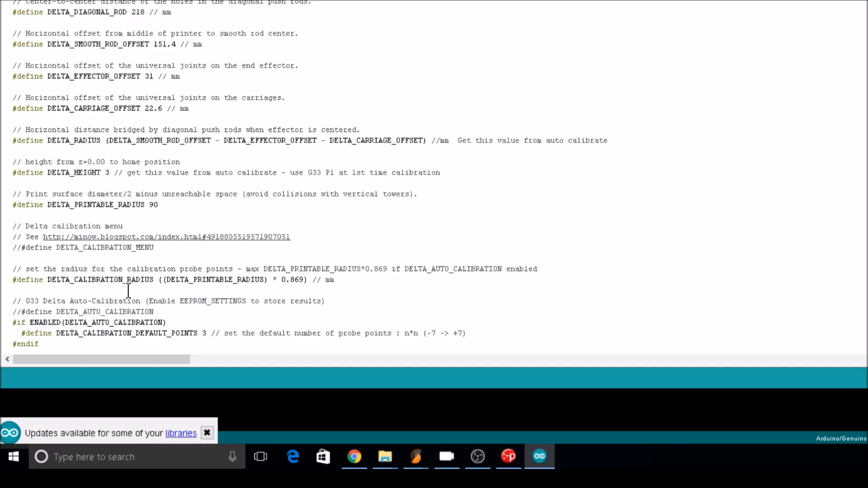
- Set DELTA_HEIGHT to 334.1 in Configuration.h and move to the bed leveling section
type("334.1")
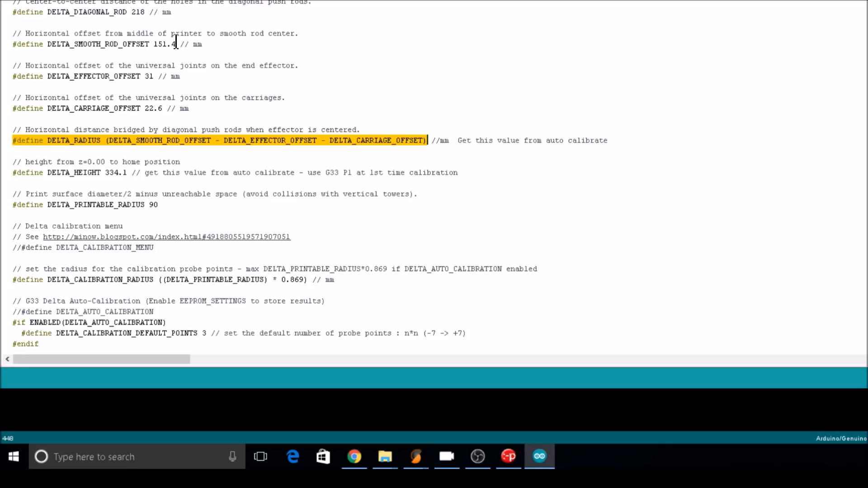
left_click(291, 141)
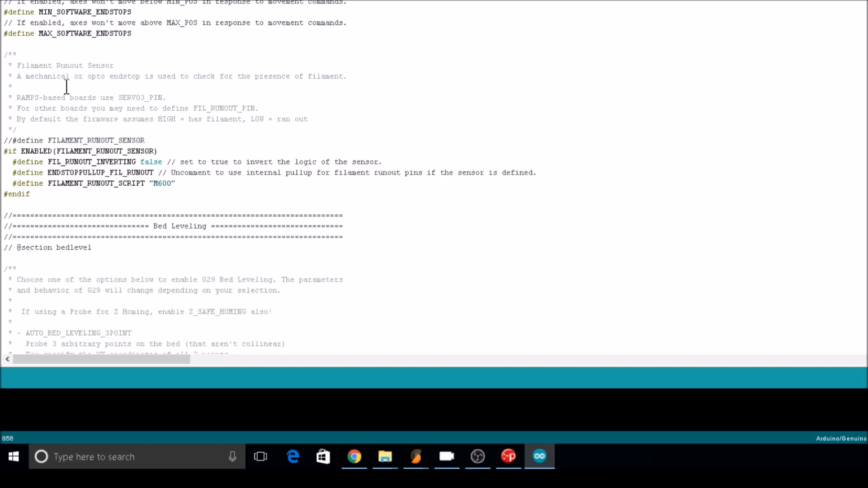
- Scroll Configuration.h to confirm software endstops, Z safe homing and EEPROM_SETTINGS are enabled
scroll("down", 3)
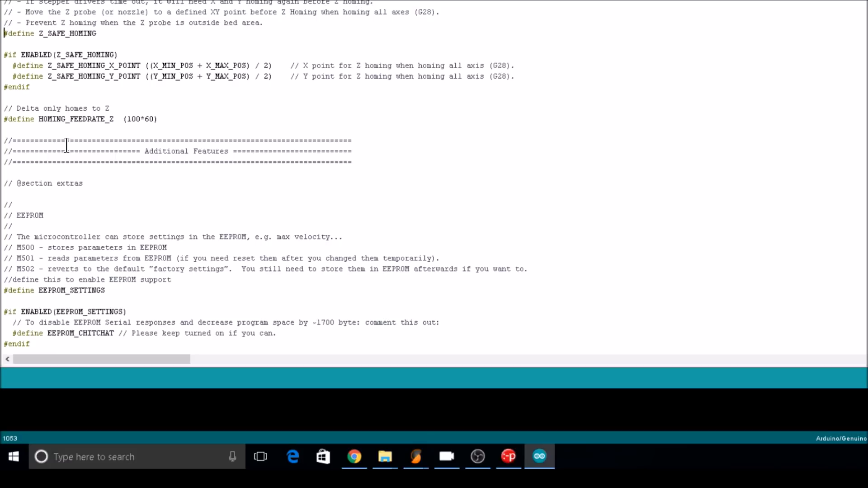
scroll("down", 3)
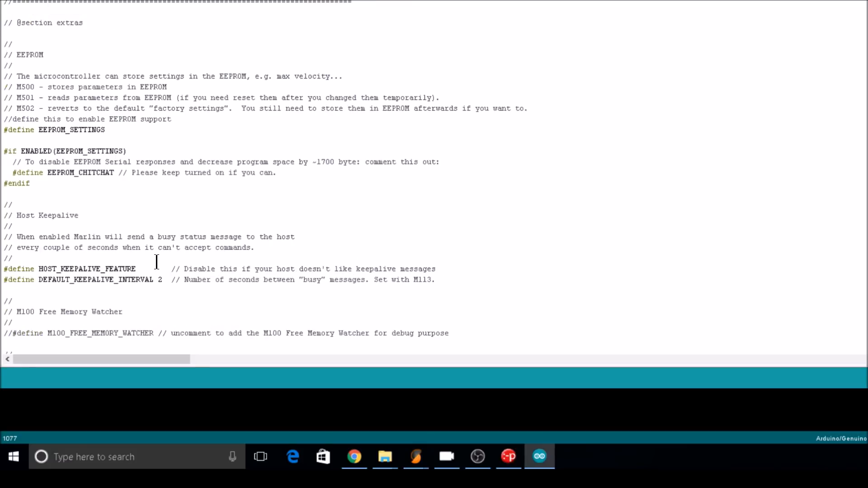